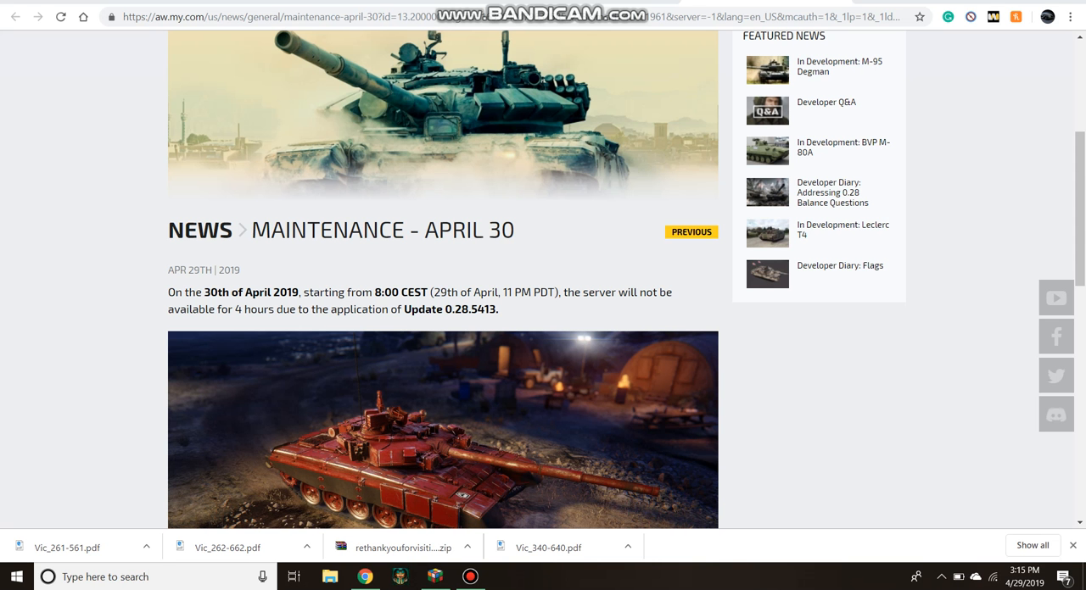
# Step: Scroll the April 30 maintenance article down to the List of Update 0.28.5413 Changes section
pyautogui.scroll(-3)
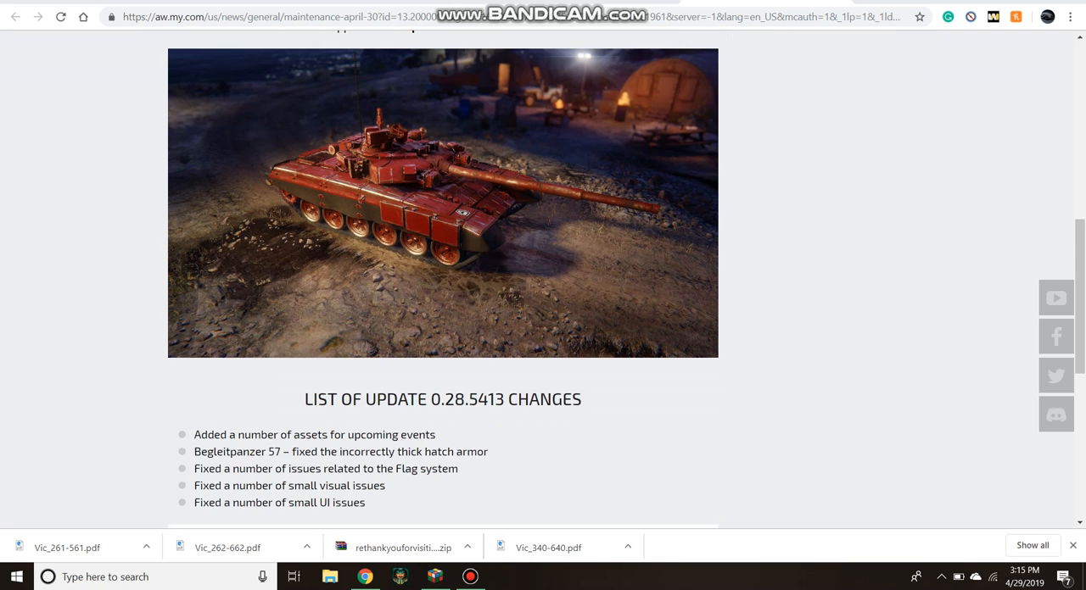
pyautogui.scroll(-3)
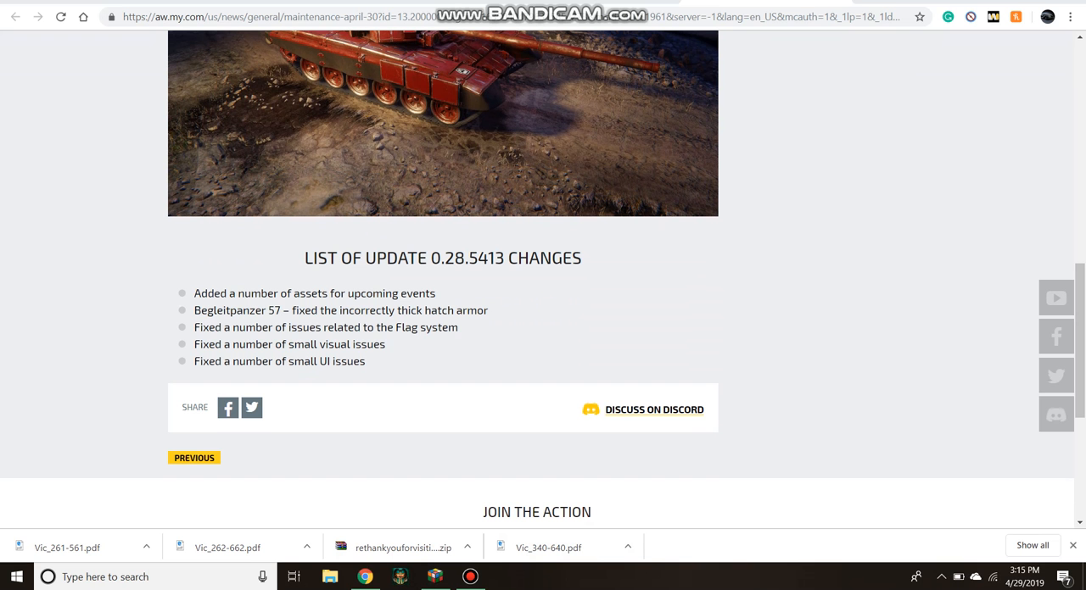
# Step: Highlight the 'Fixed a number of issues related to the Flag system' change line
pyautogui.moveTo(193, 328); pyautogui.dragTo(274, 327)
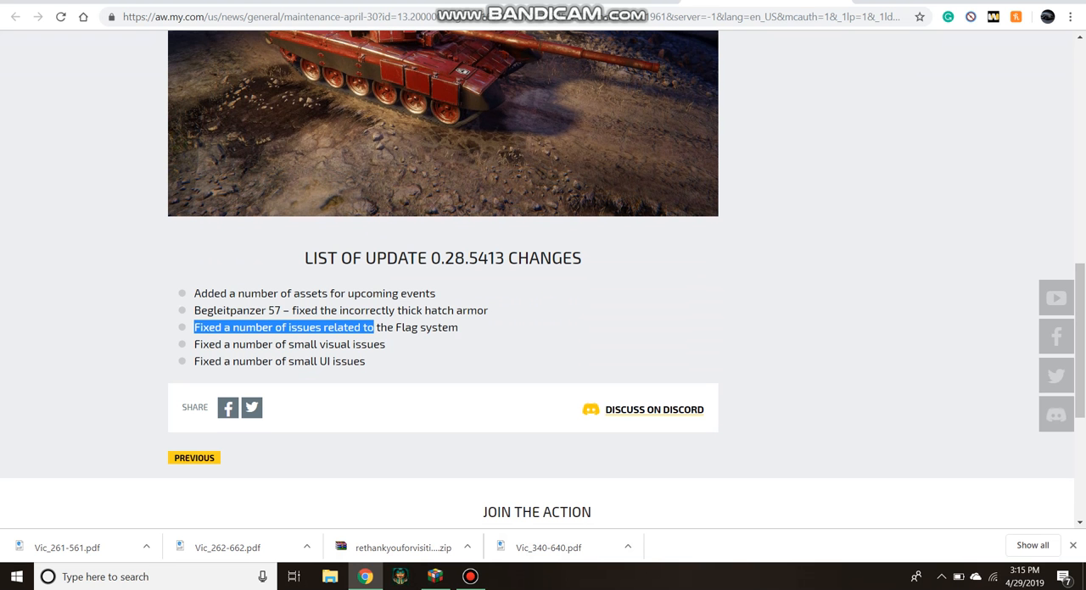
pyautogui.moveTo(375, 327); pyautogui.dragTo(458, 327)
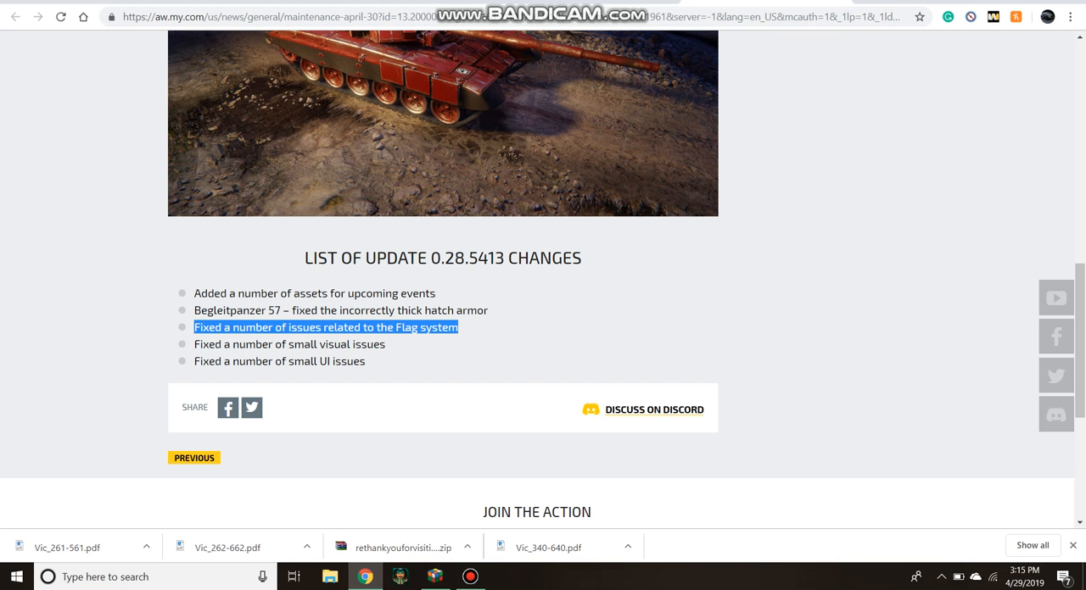